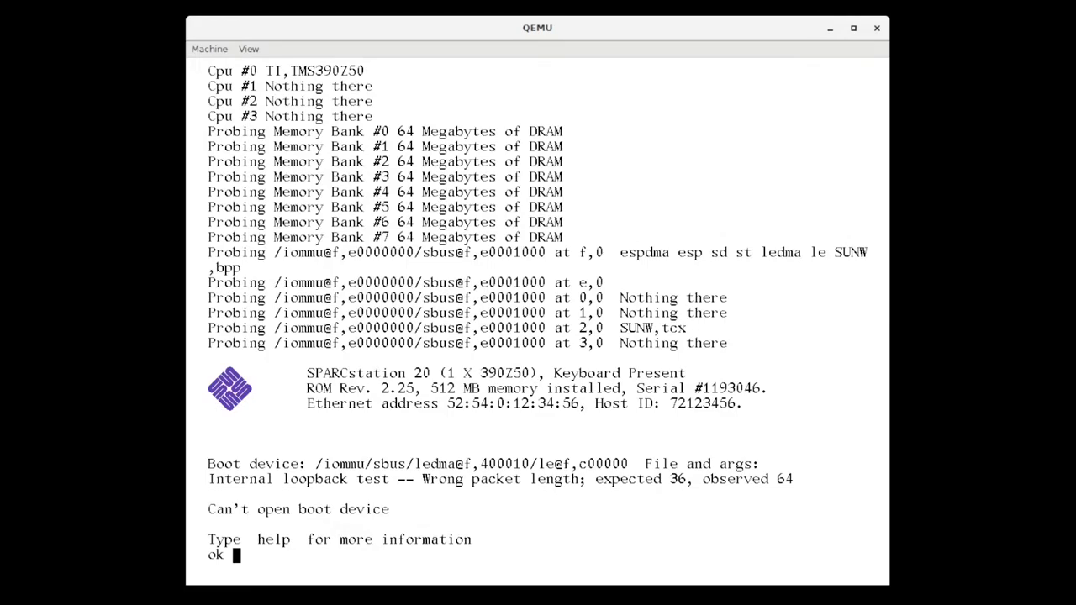
List the OpenBoot help categories, then the diagnostic commands with 'help diag'
type("hel")
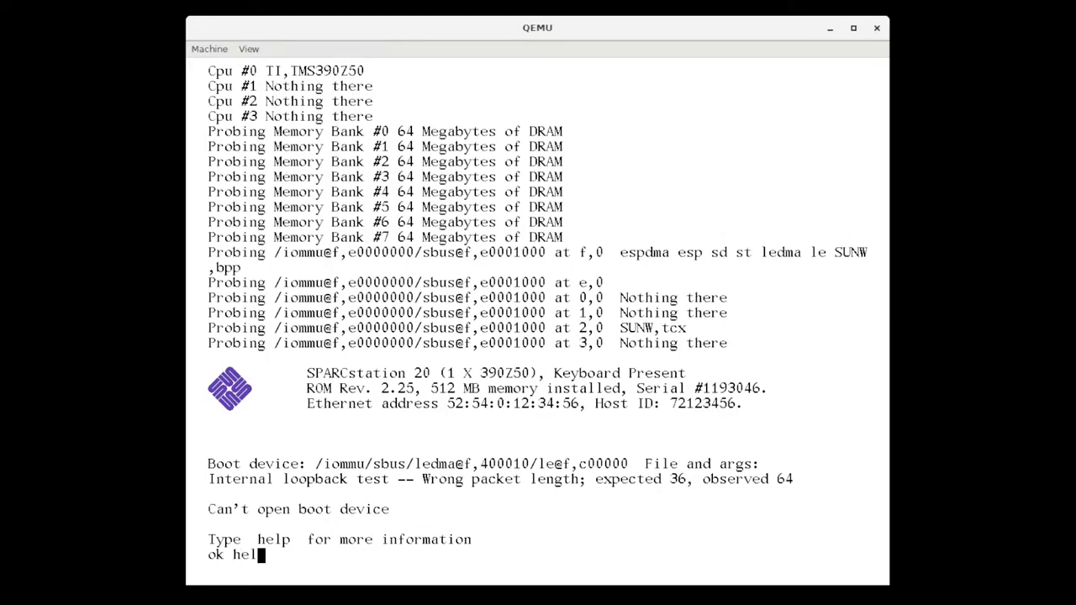
key("Return")
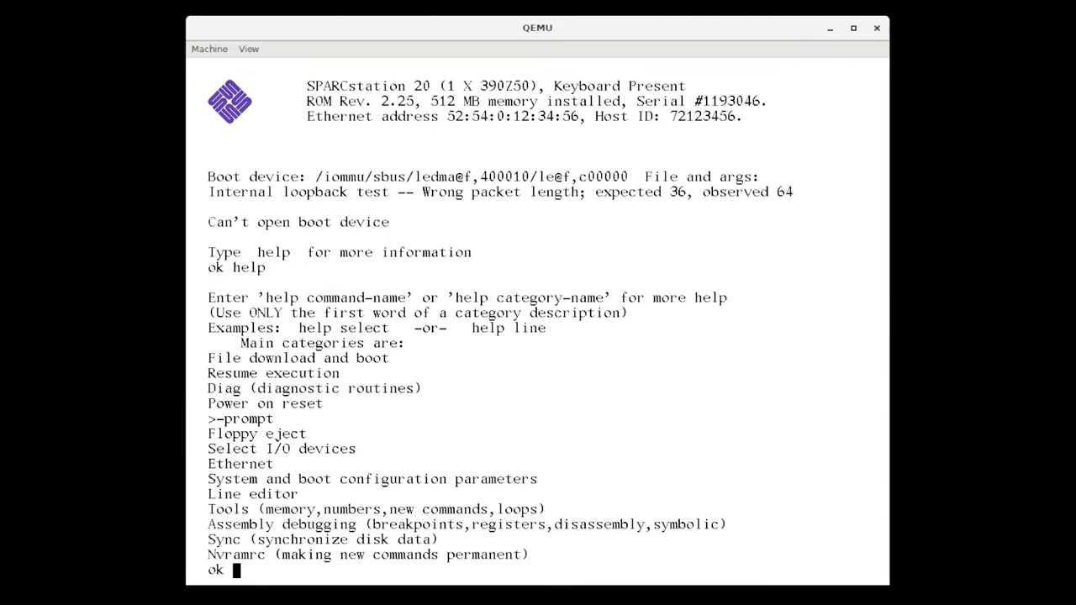
type("hel")
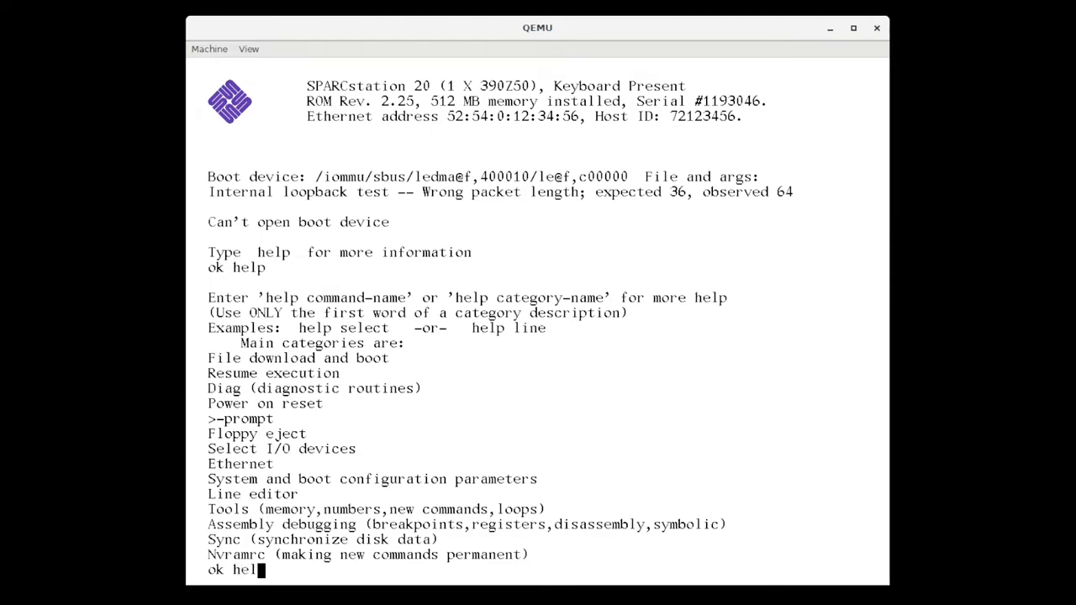
type("dia")
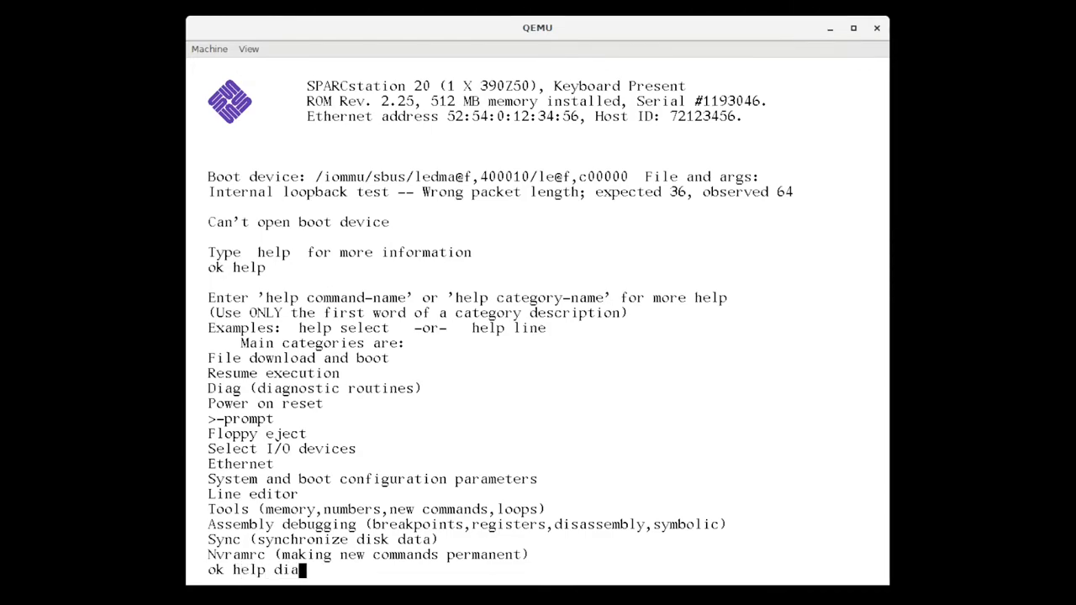
key("Return")
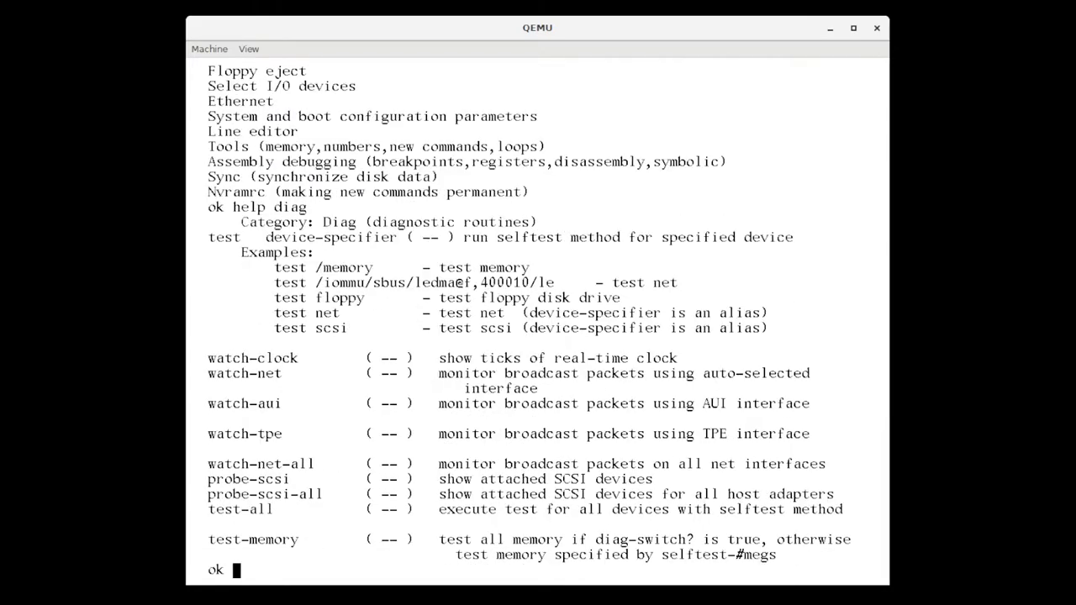
Run test-memory, then probe-scsi to list the eight SCSI CD-ROM units
type("test")
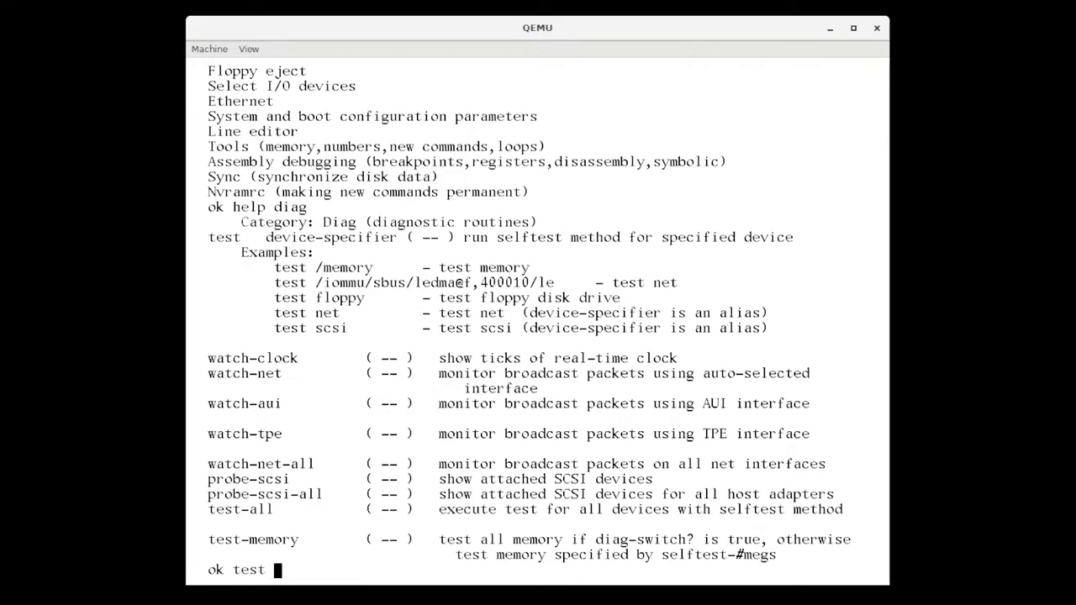
type("- mem")
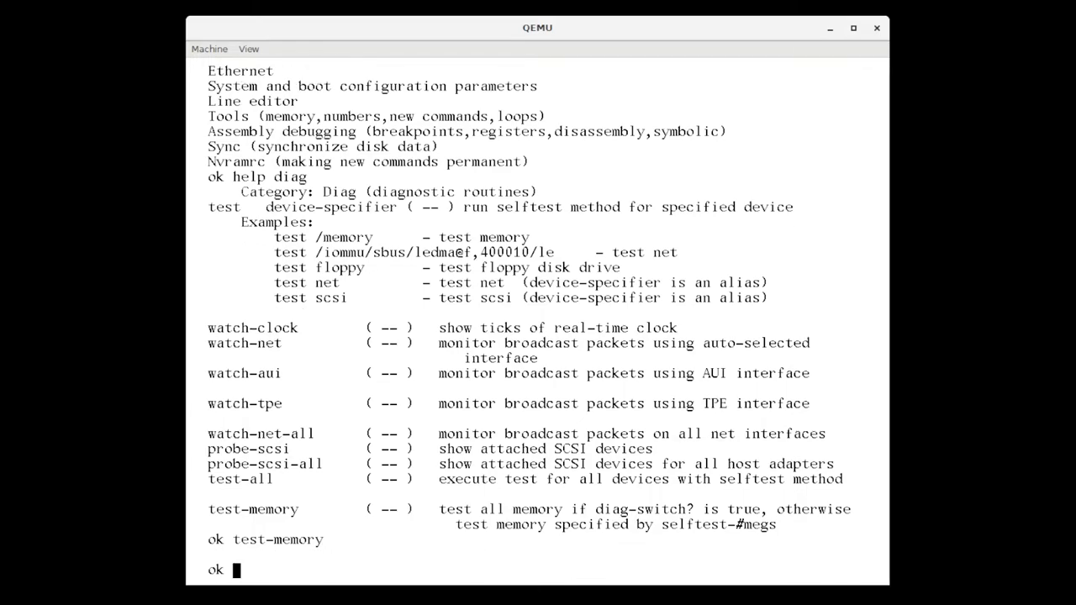
type("probe-scsi")
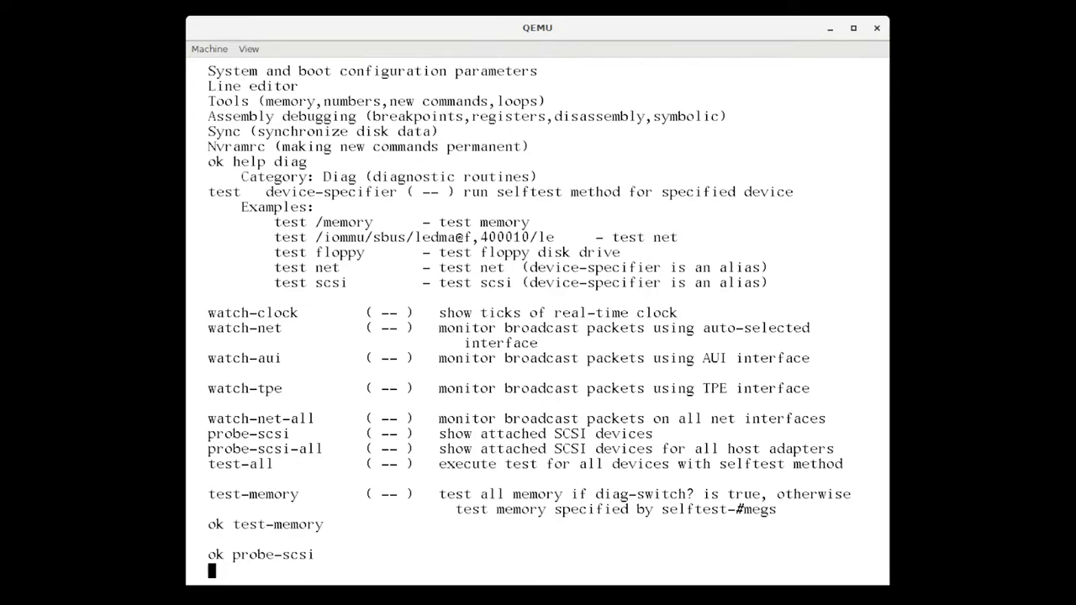
key("Return")
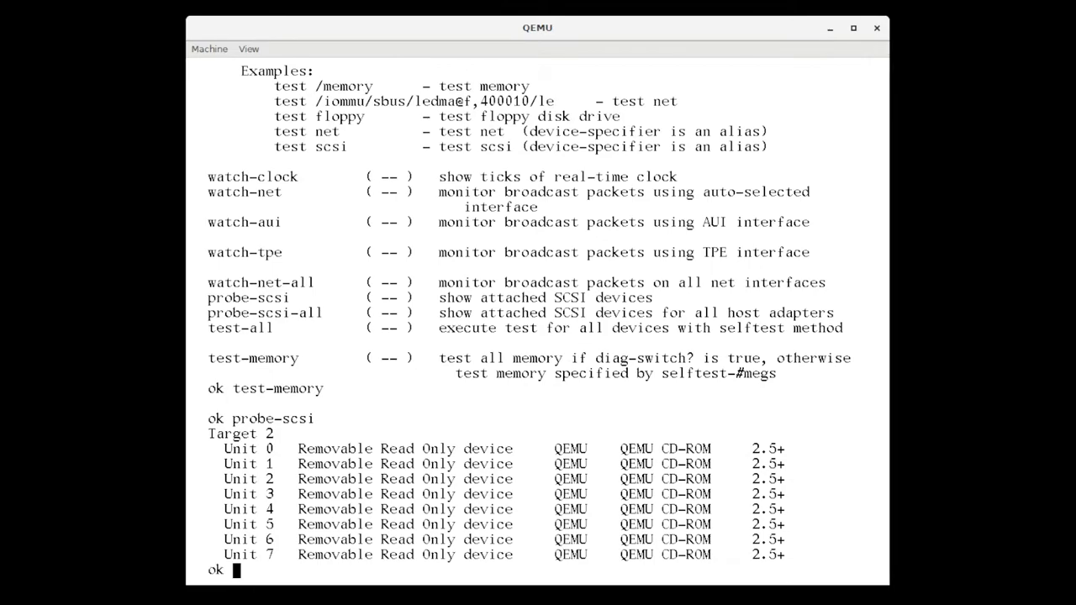
Enter help, env and print at the ok prompt to show help and environment settings
type("help")
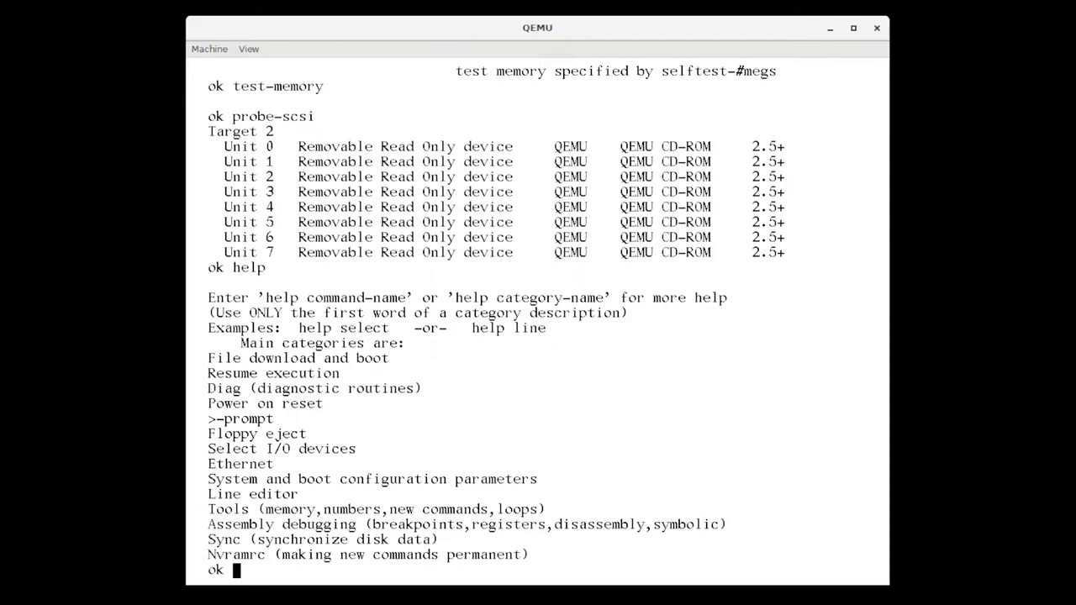
type("env")
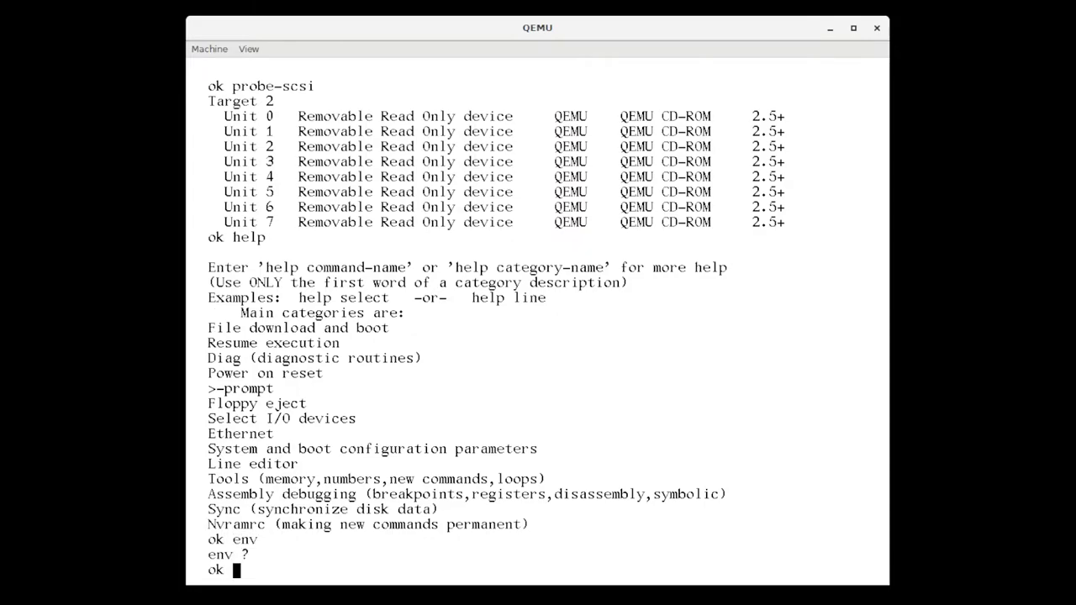
type("print")
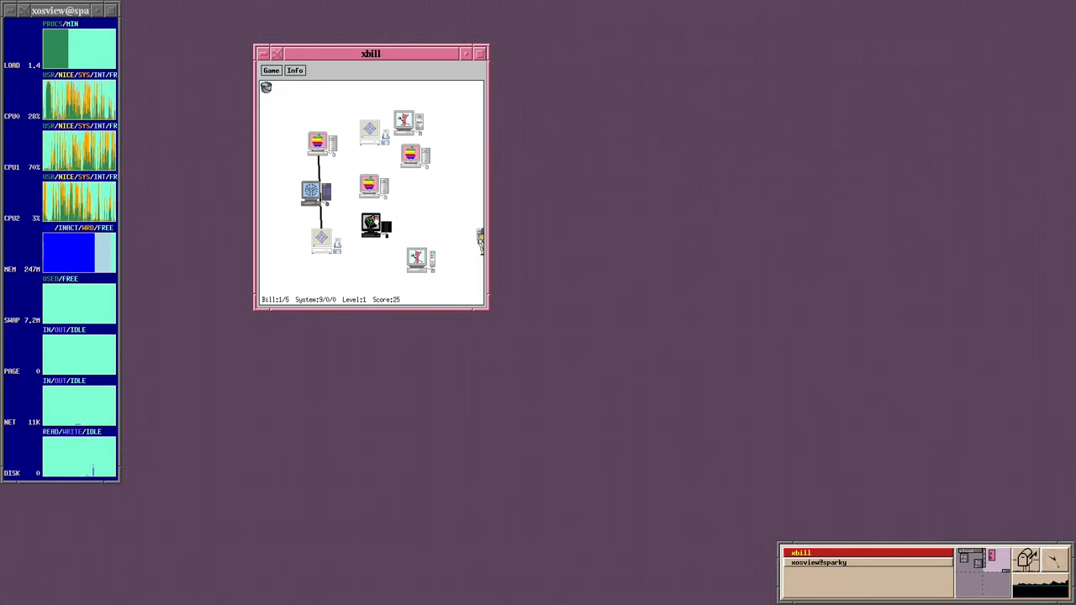
left_click(457, 238)
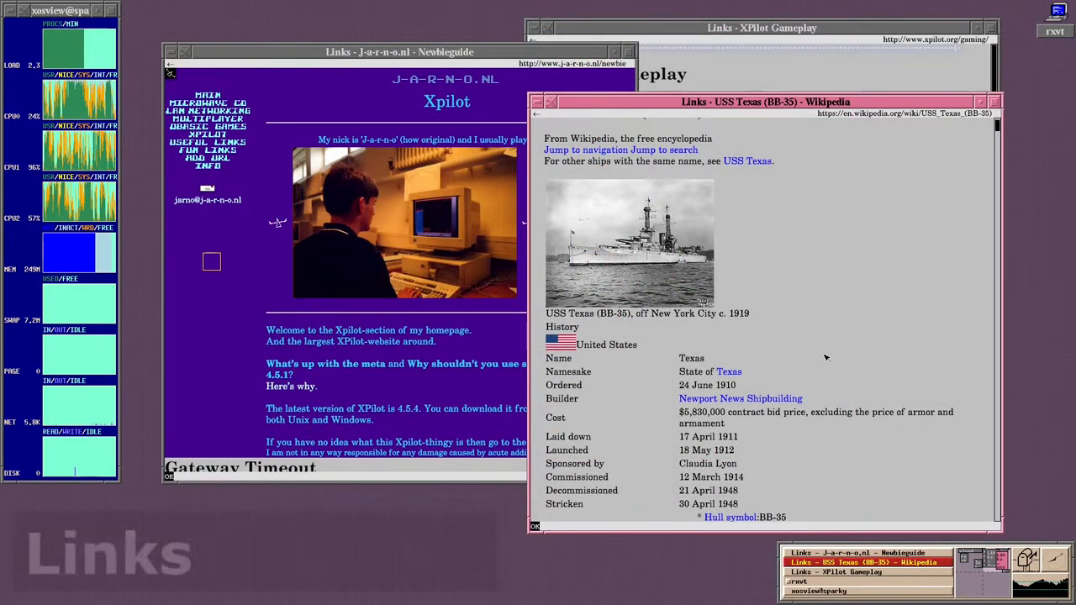
Scroll the Links article past the ship photo and infobox down to the Contents section
scroll("down", 3)
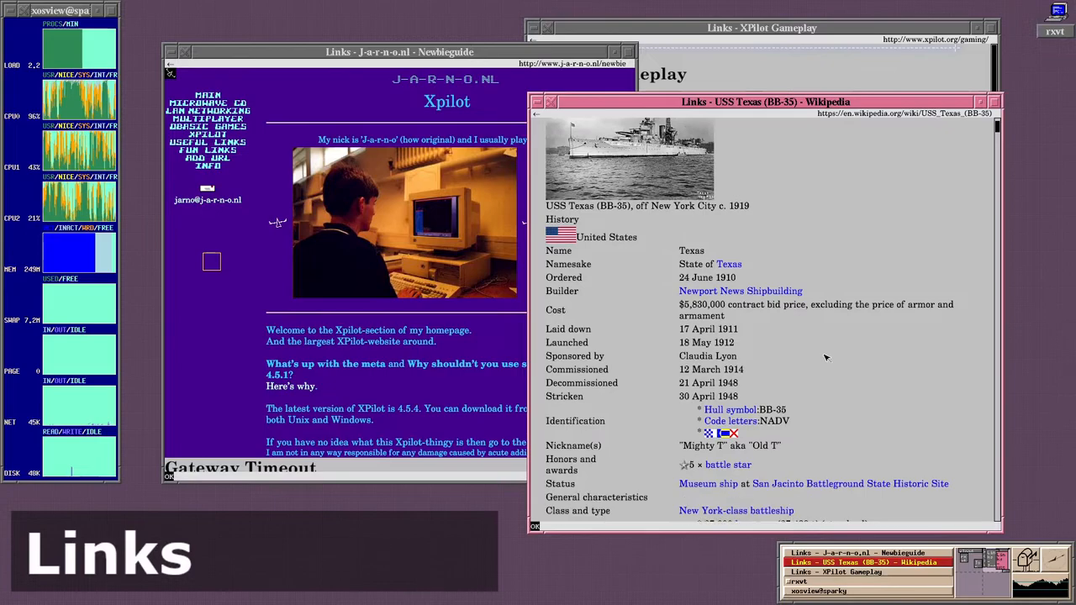
scroll("down", 3)
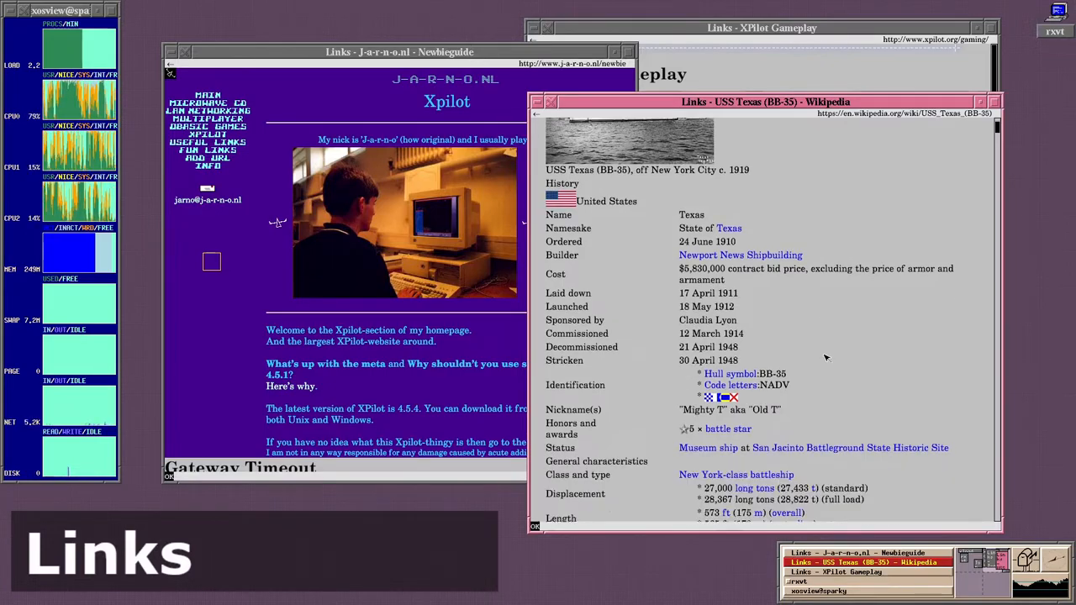
scroll("down", 3)
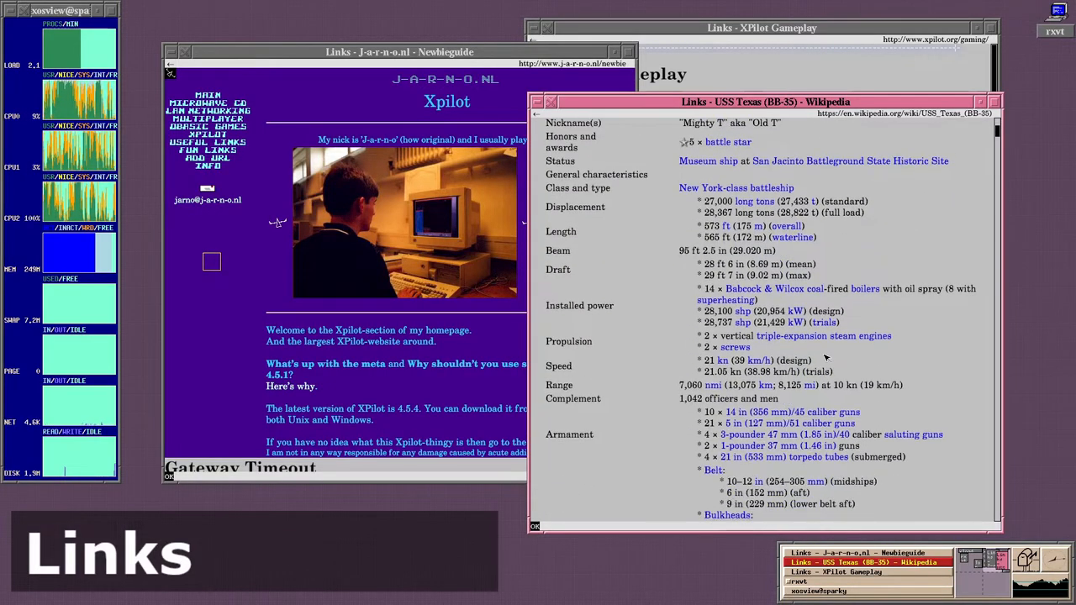
scroll("down", 3)
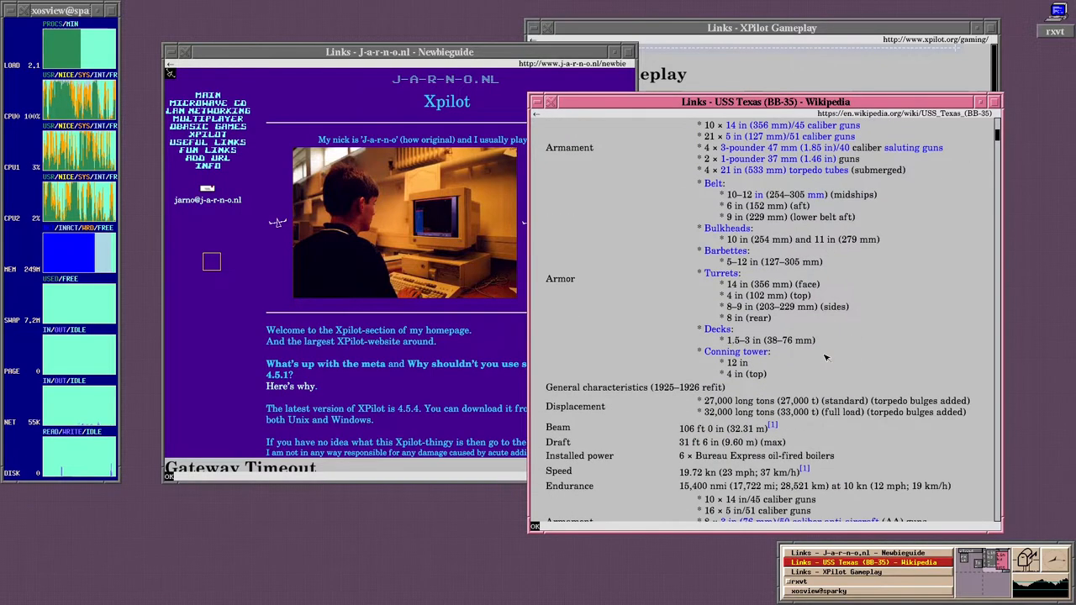
scroll("down", 3)
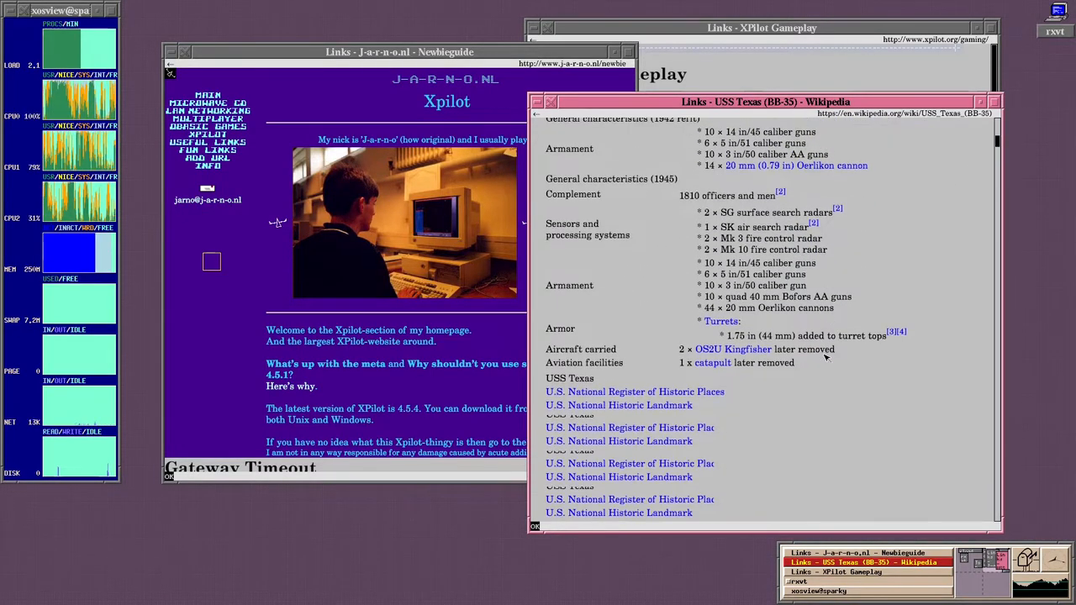
scroll("down", 3)
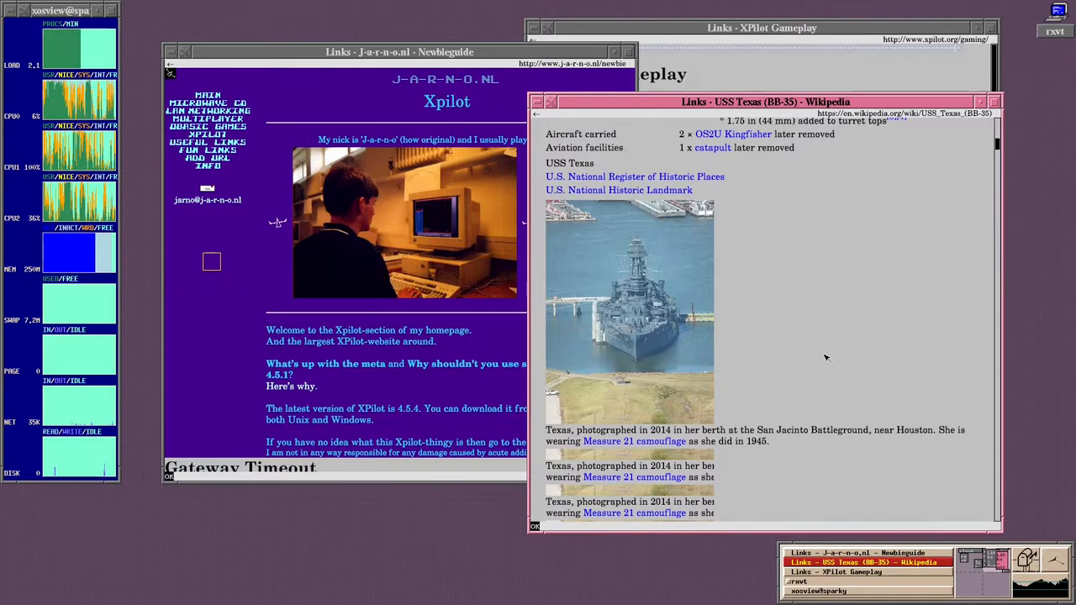
scroll("down", 3)
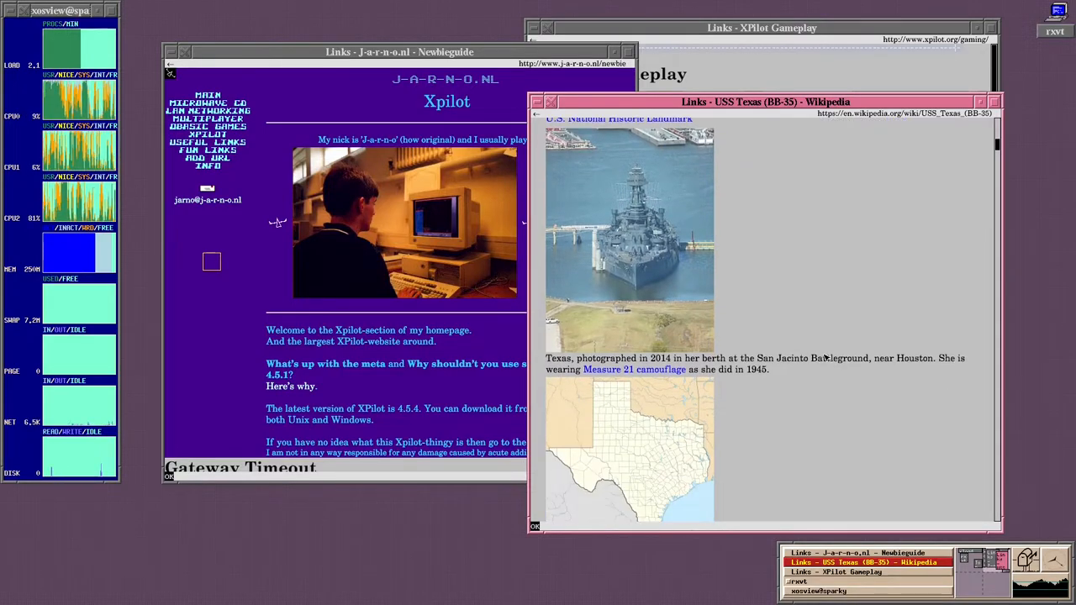
scroll("down", 3)
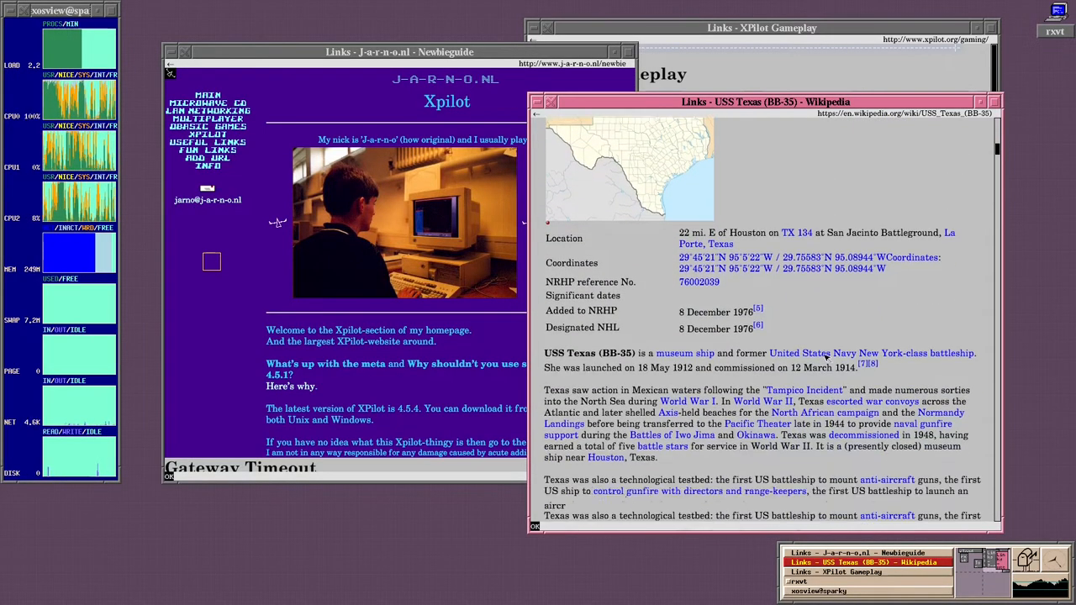
scroll("down", 3)
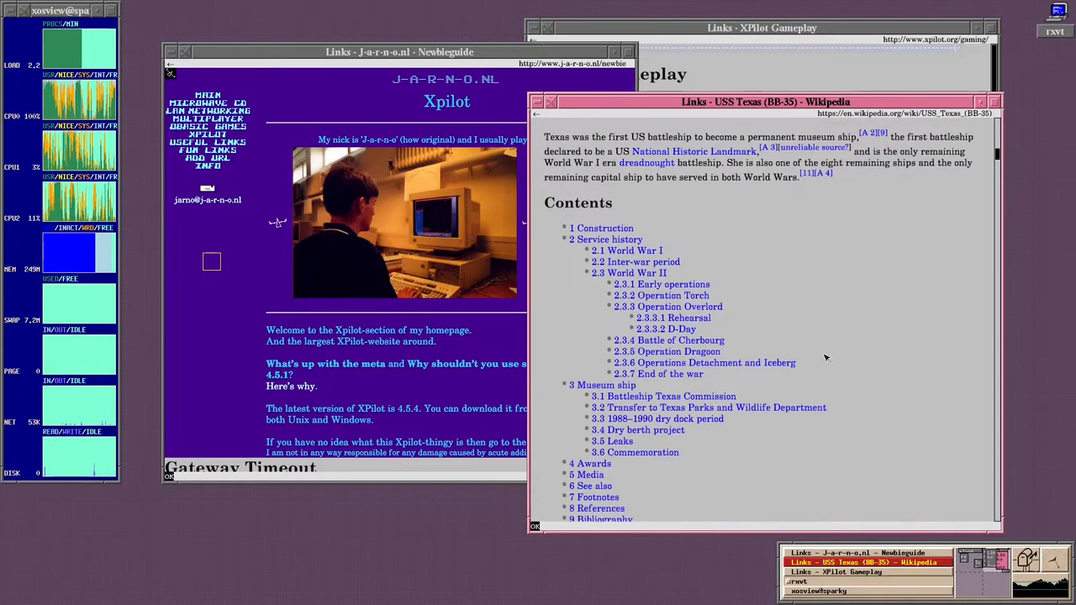
left_click(604, 228)
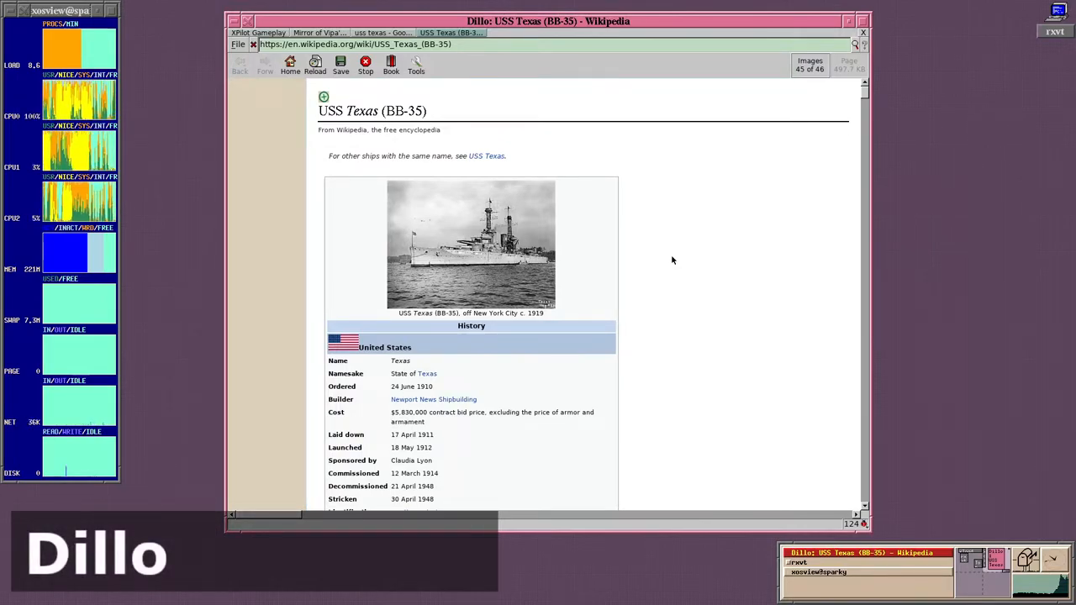
Scroll Dillo's USS Texas infobox down to the 1942 refit and 1945 characteristics
scroll("down", 3)
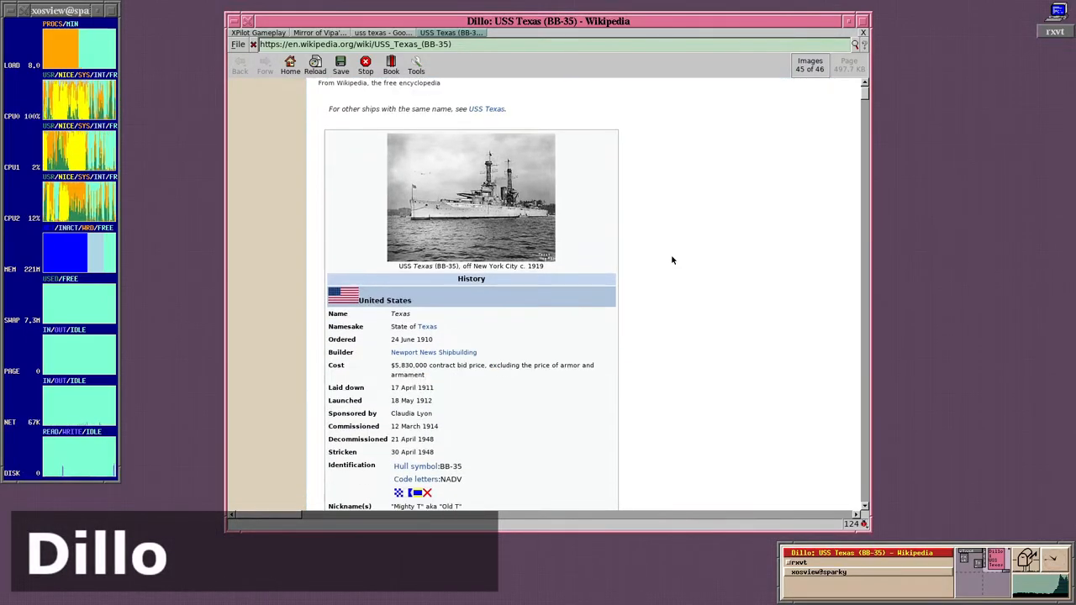
scroll("down", 3)
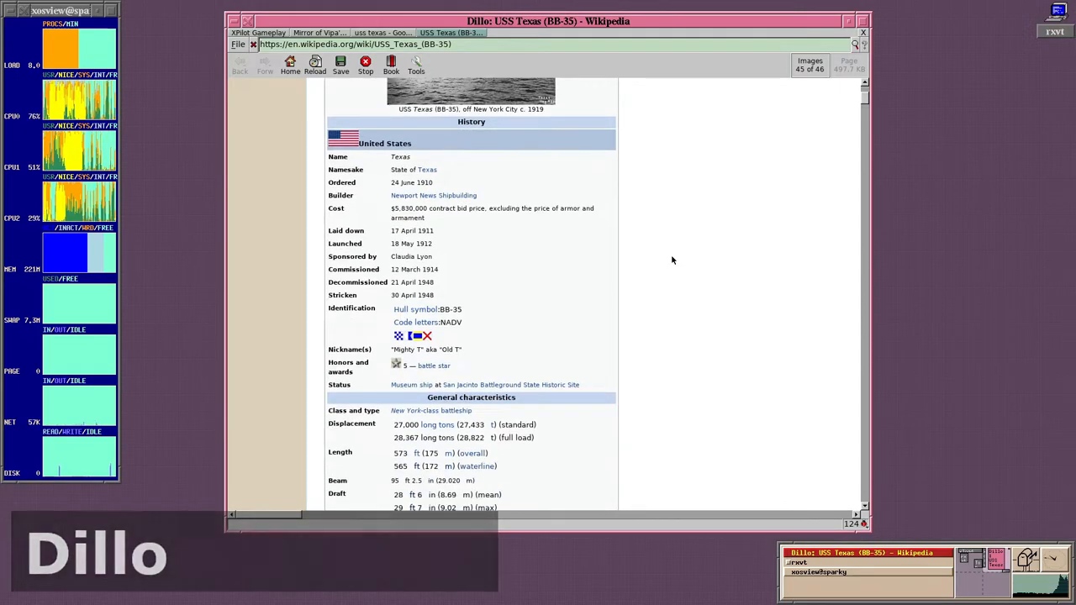
scroll("down", 3)
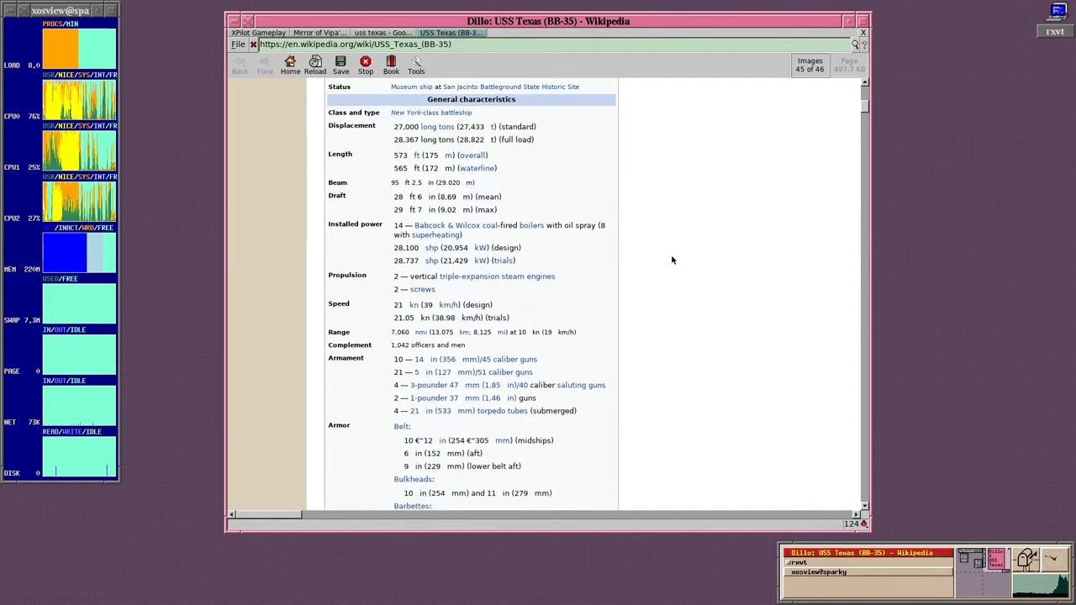
scroll("down", 3)
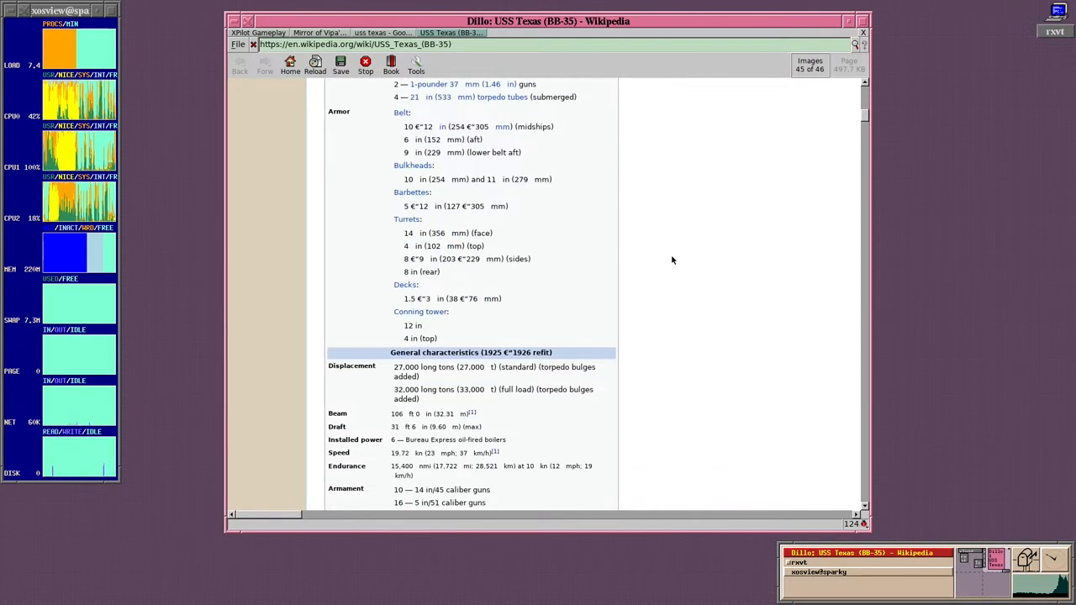
scroll("down", 3)
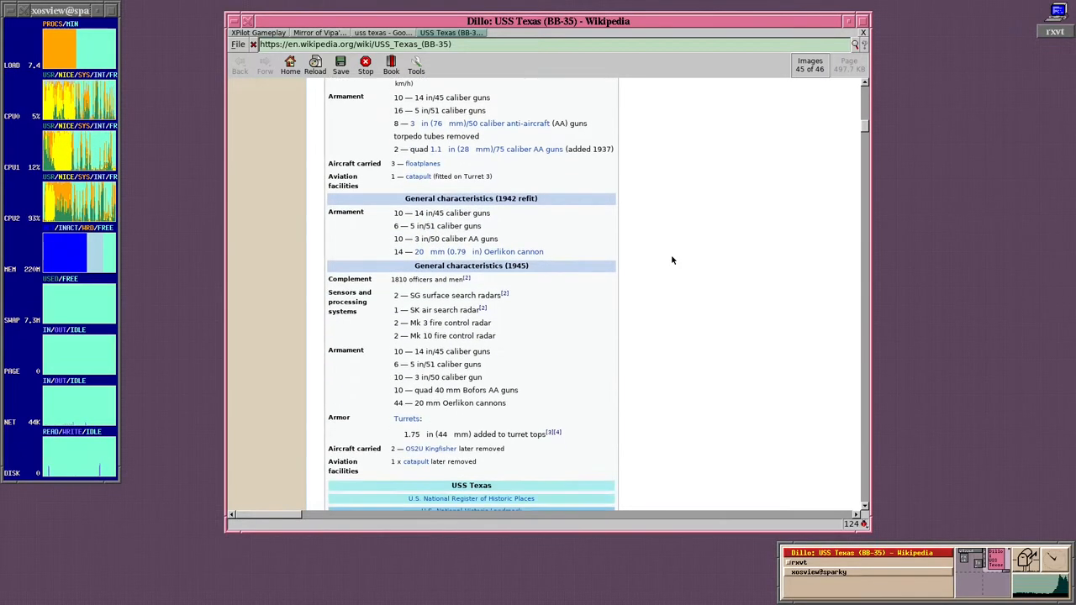